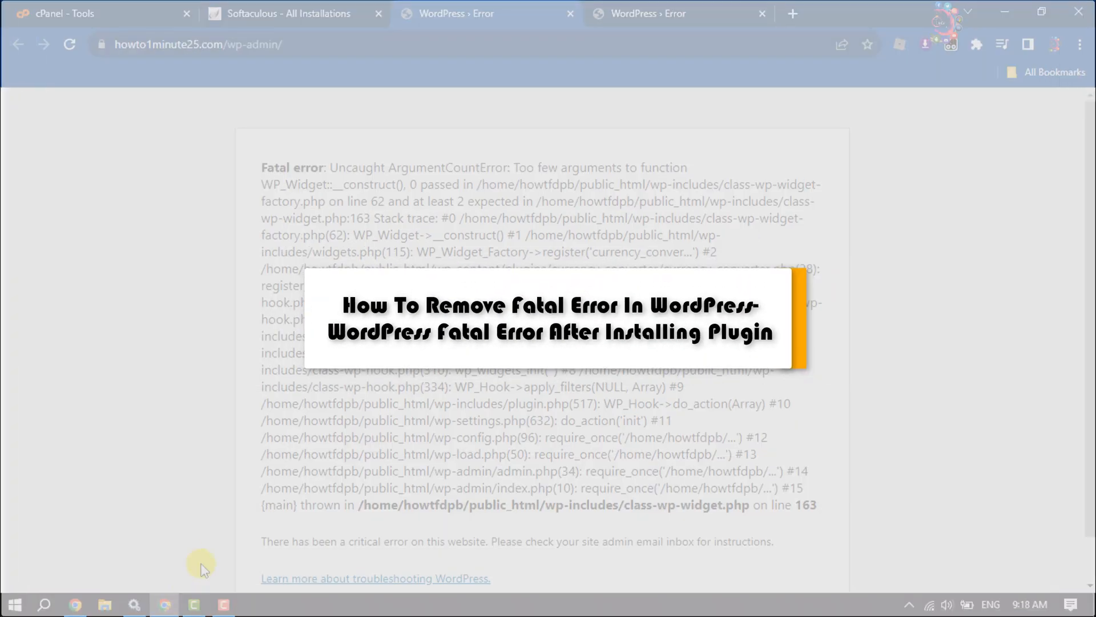
pyautogui.moveTo(287, 240)
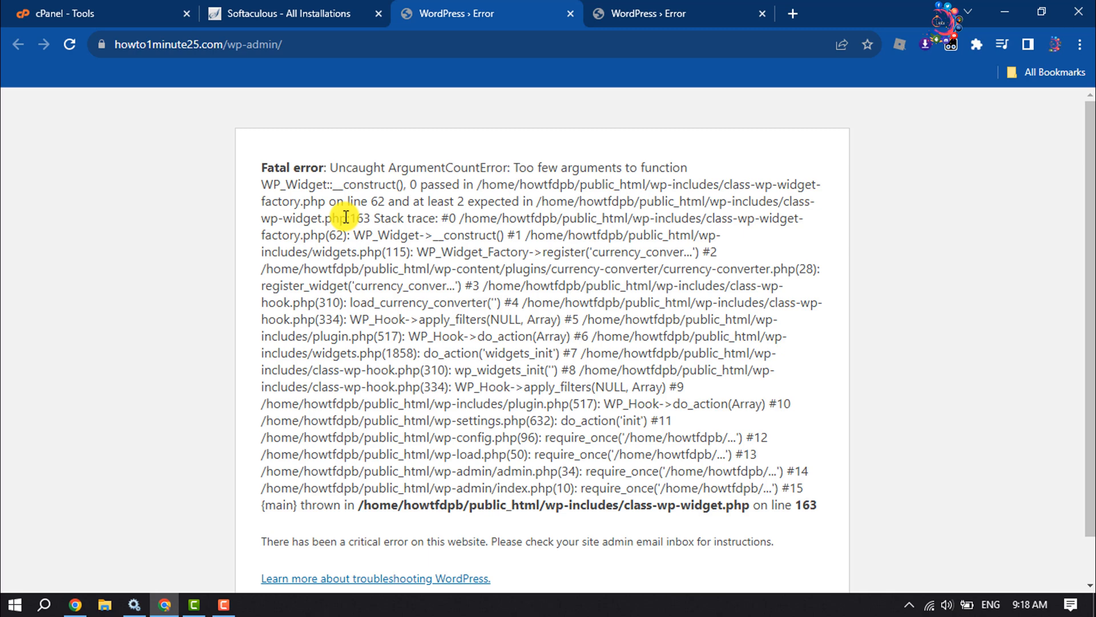
pyautogui.moveTo(401, 100)
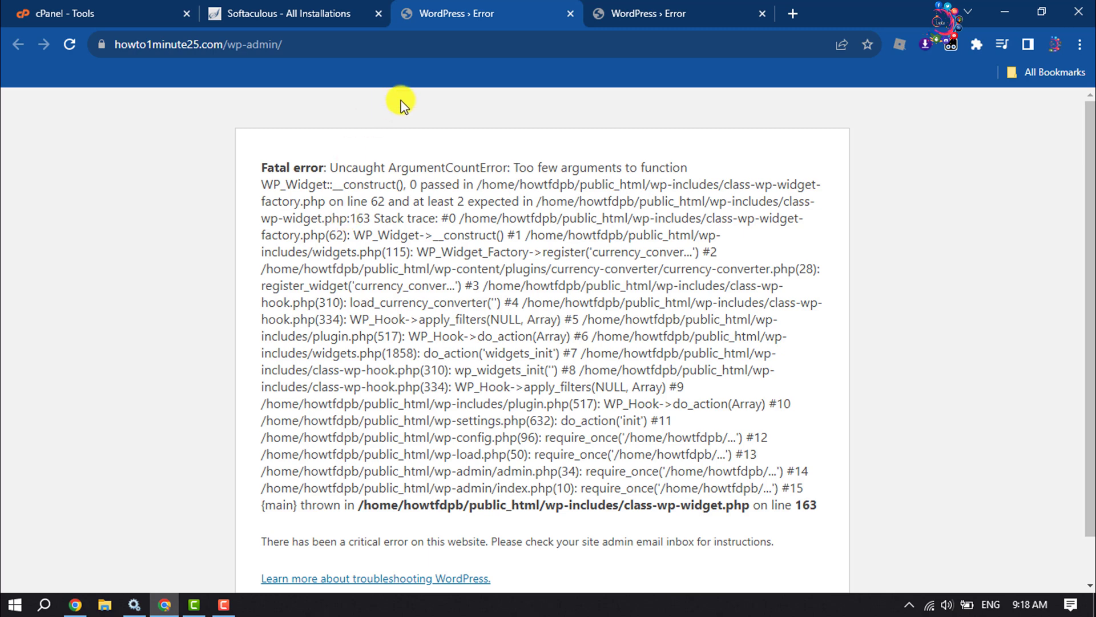
pyautogui.moveTo(565, 278)
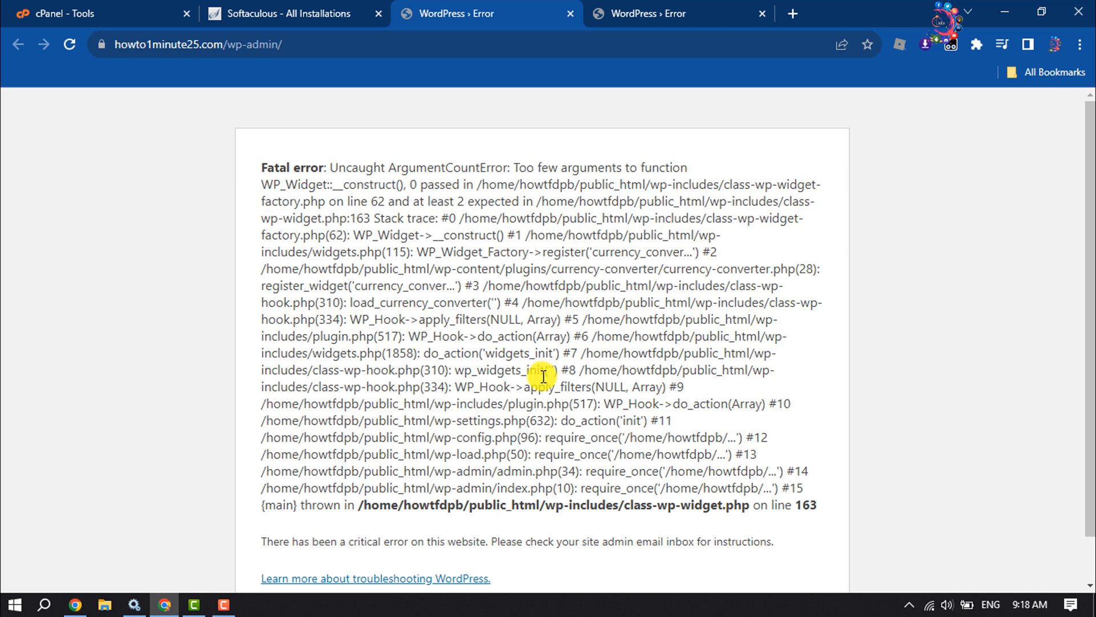
# Step: Review the fatal error, then open File Manager from cPanel's Files section
pyautogui.scroll(-3)
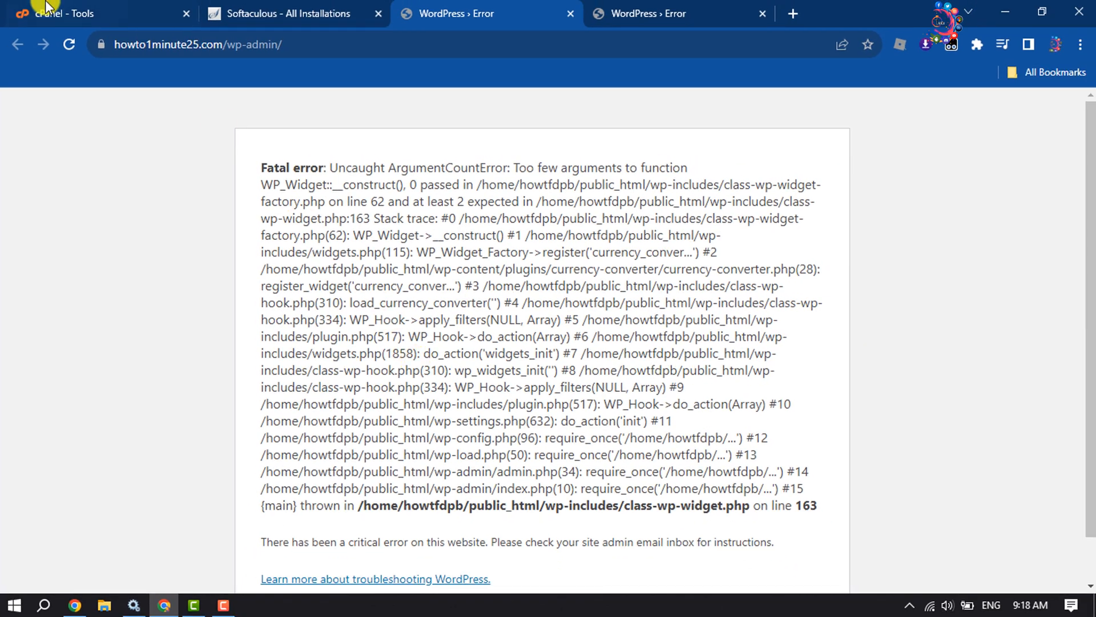
pyautogui.click(98, 13)
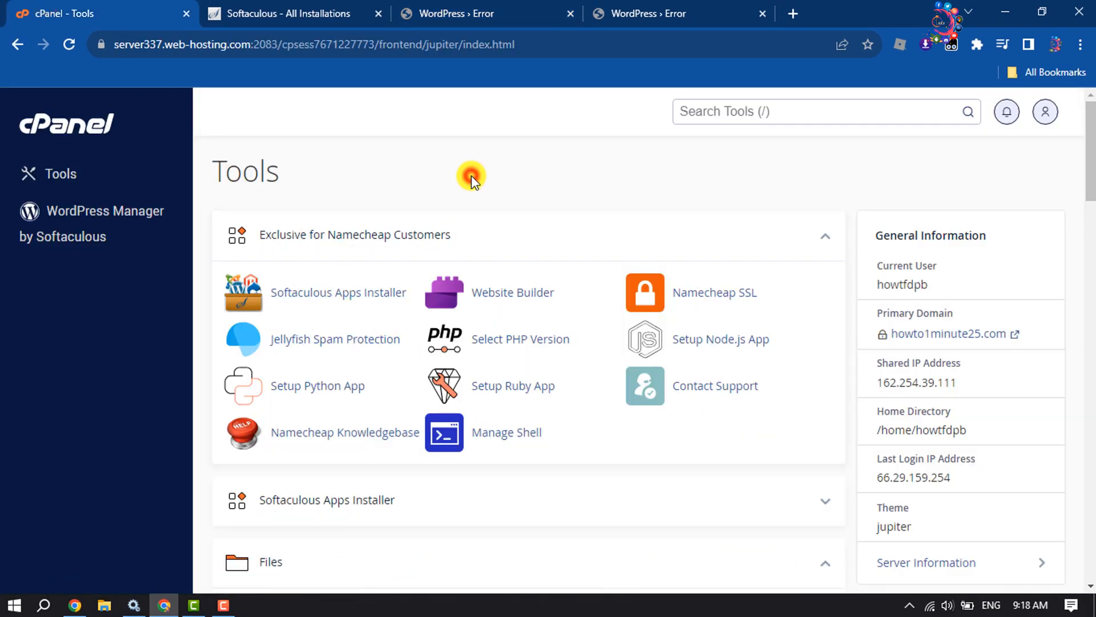
pyautogui.scroll(-3)
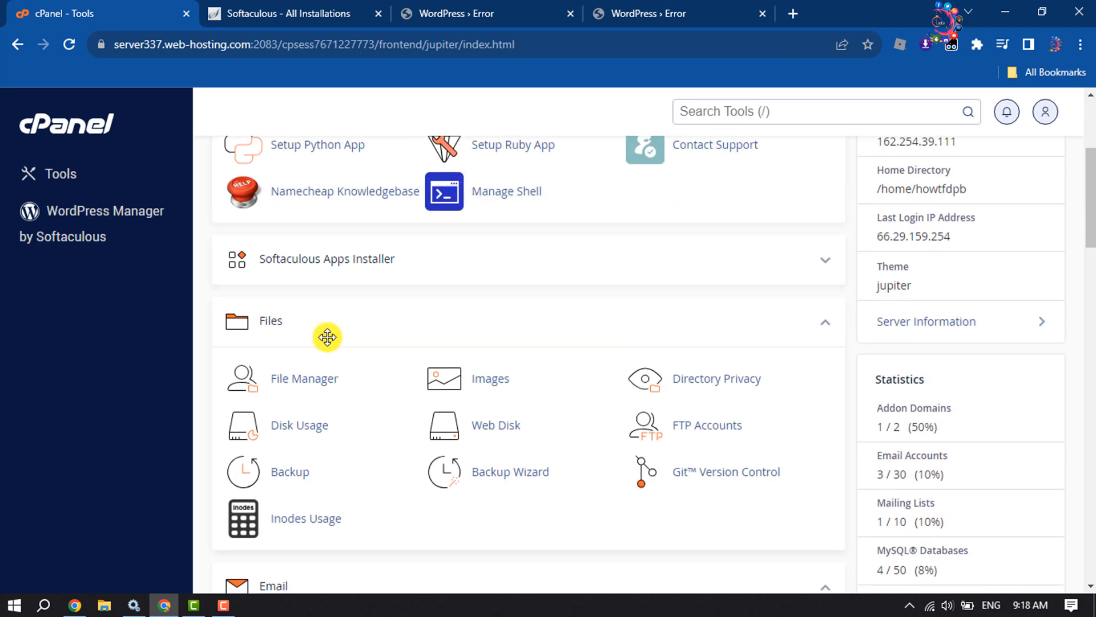
pyautogui.click(304, 378)
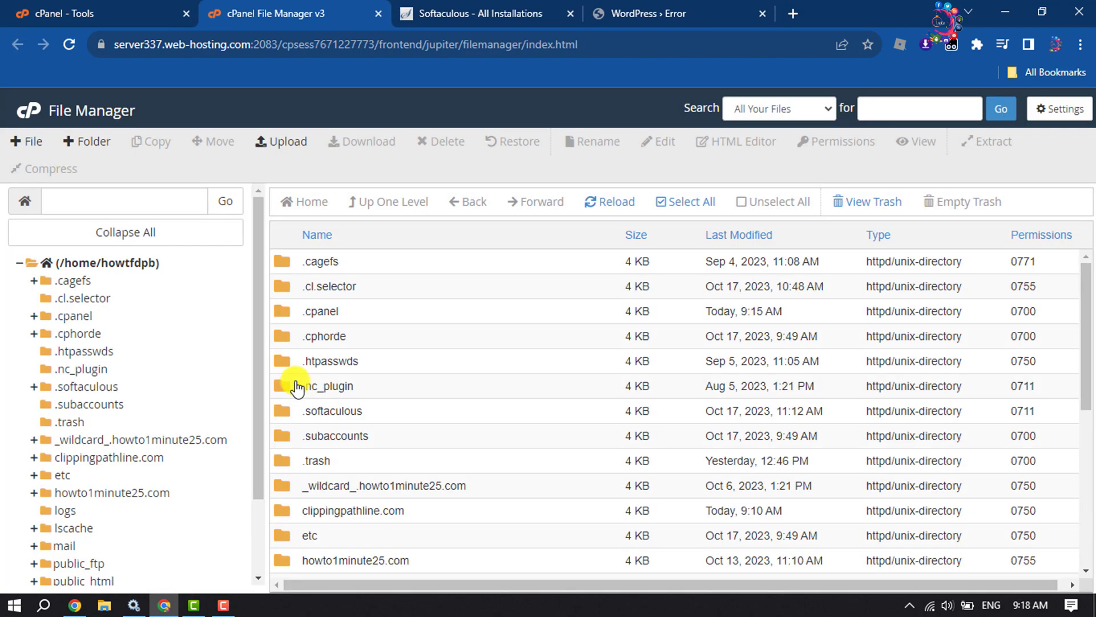
# Step: Open public_html, then wp-content, and select the plugins folder
pyautogui.scroll(-3)
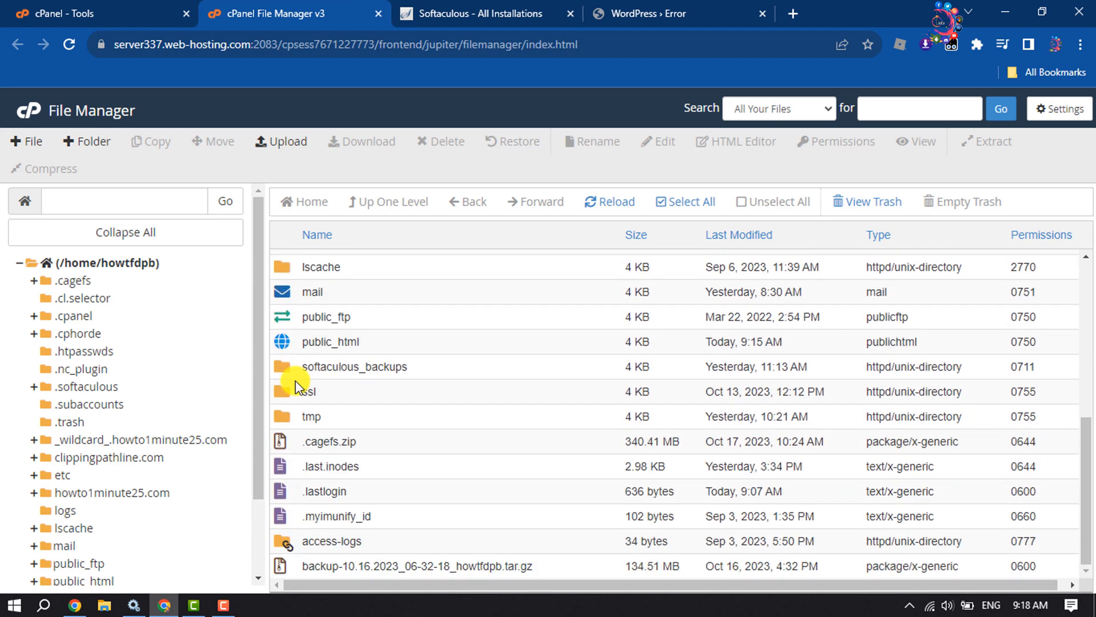
pyautogui.scroll(3)
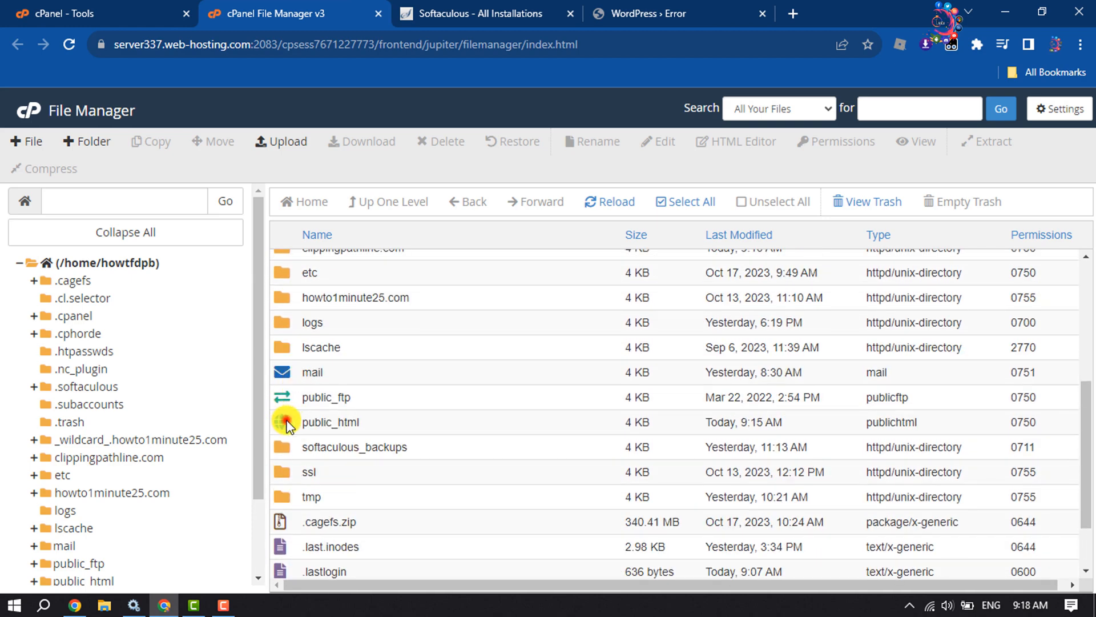
pyautogui.doubleClick(330, 421)
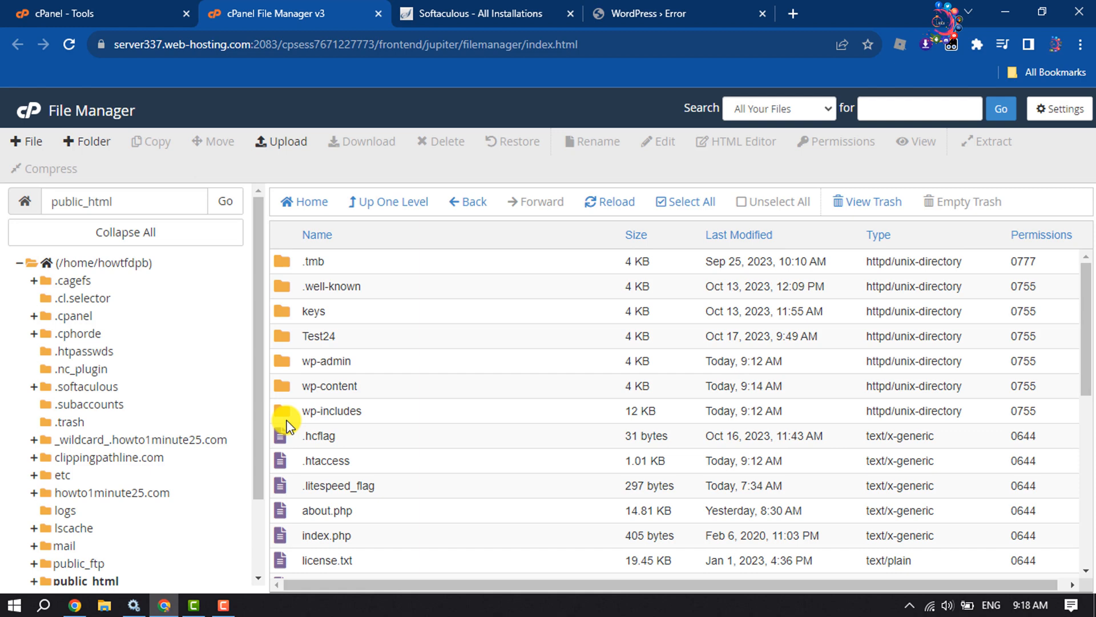
pyautogui.moveTo(283, 389)
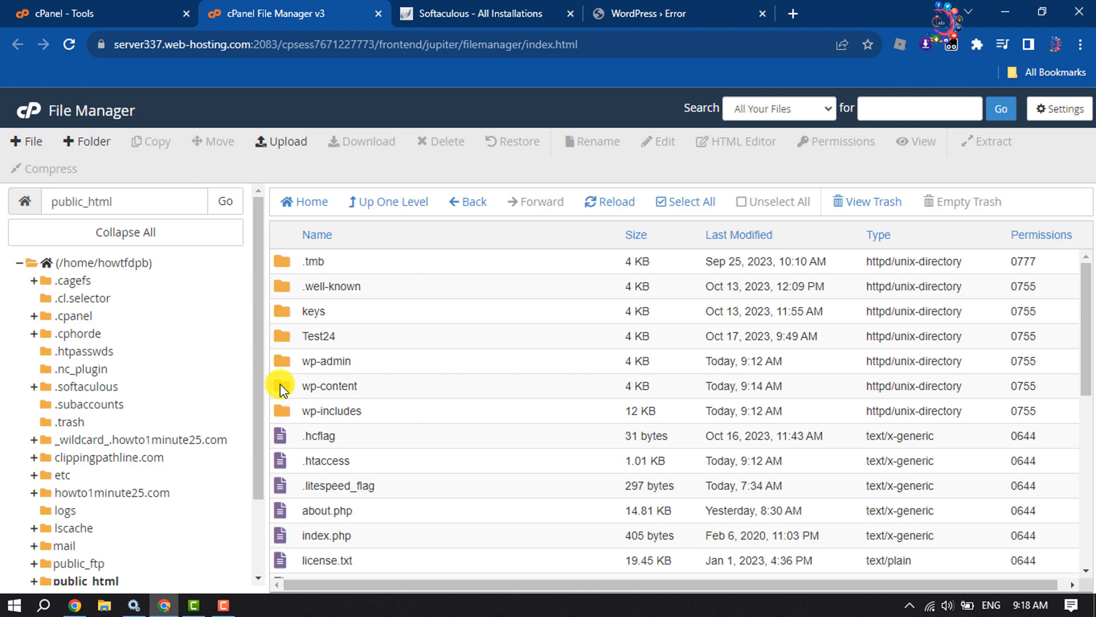
pyautogui.doubleClick(329, 386)
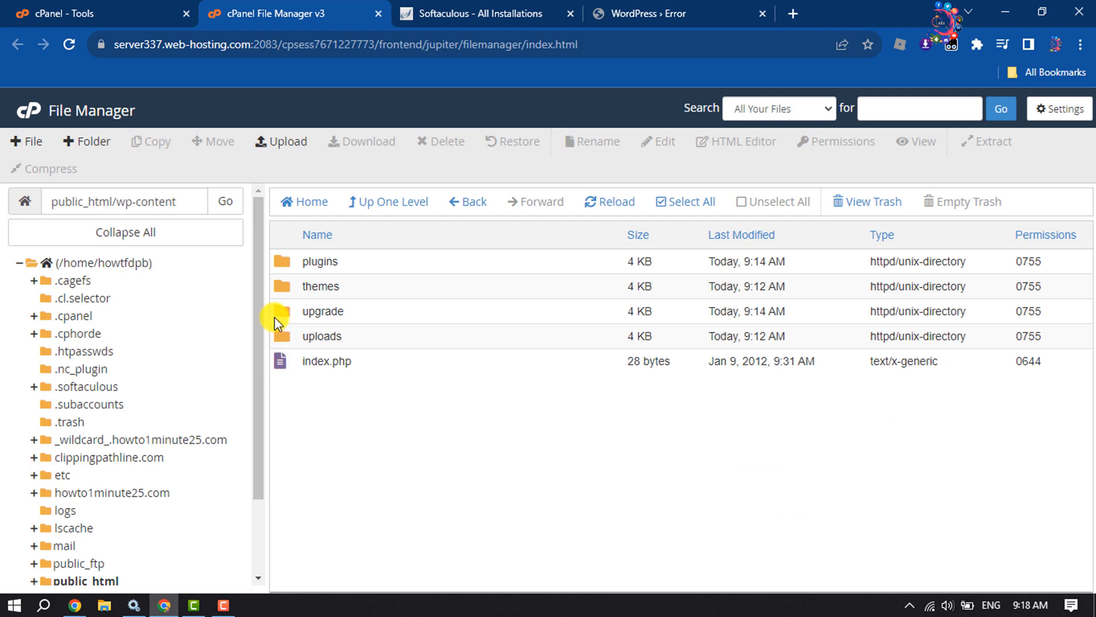
pyautogui.click(318, 261)
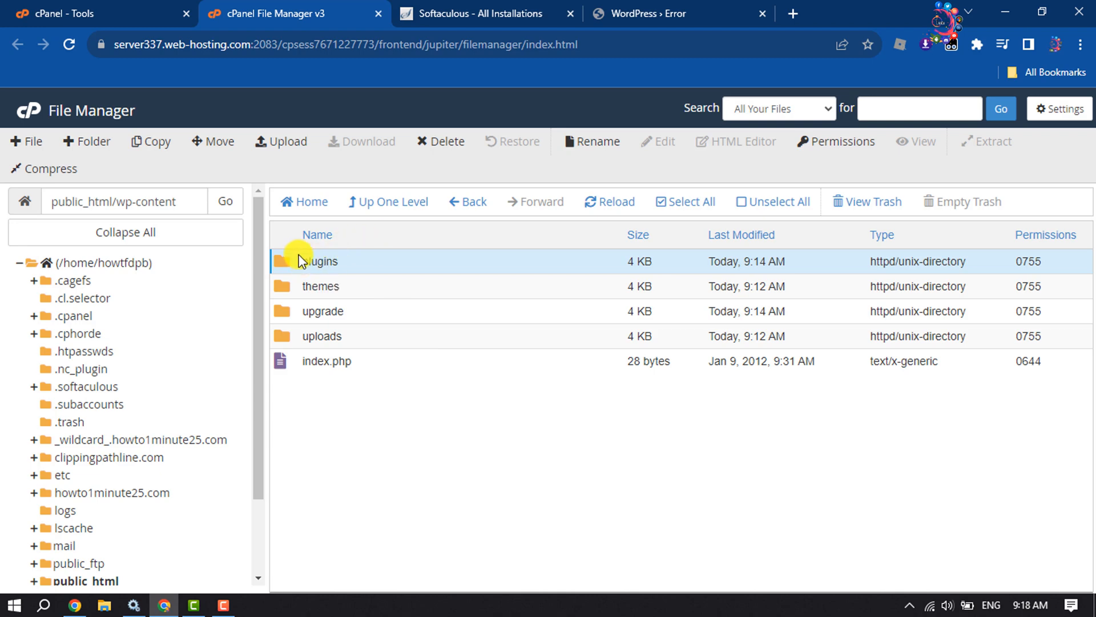
# Step: Rename the plugins folder to 'pluginstest' and return to the WordPress tab
pyautogui.click(591, 141)
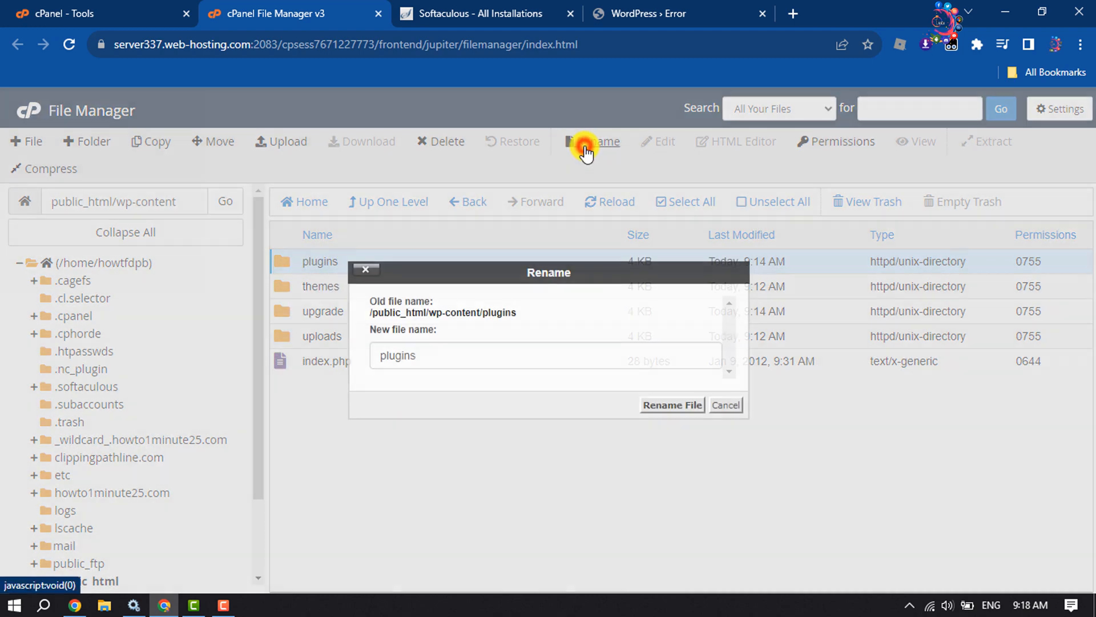
pyautogui.click(545, 355)
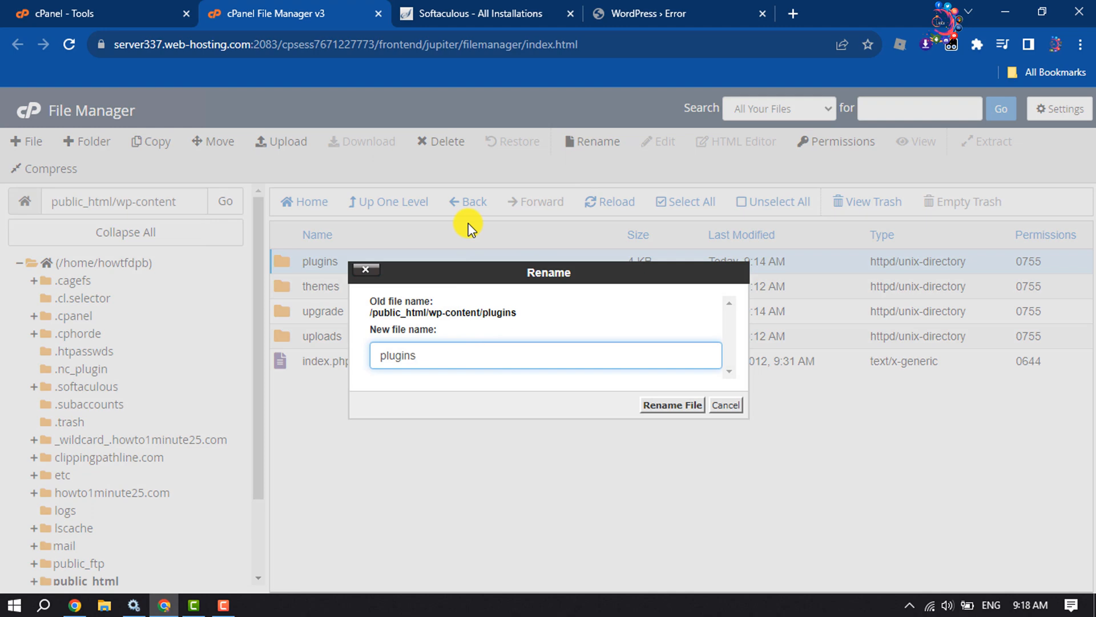
pyautogui.write('test')
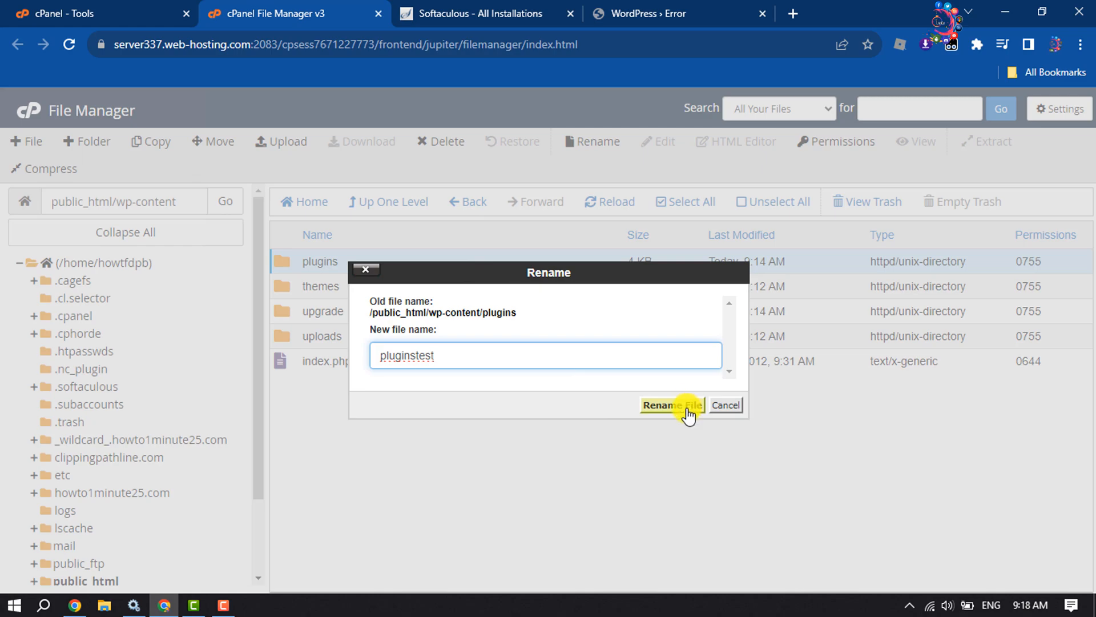
pyautogui.click(671, 405)
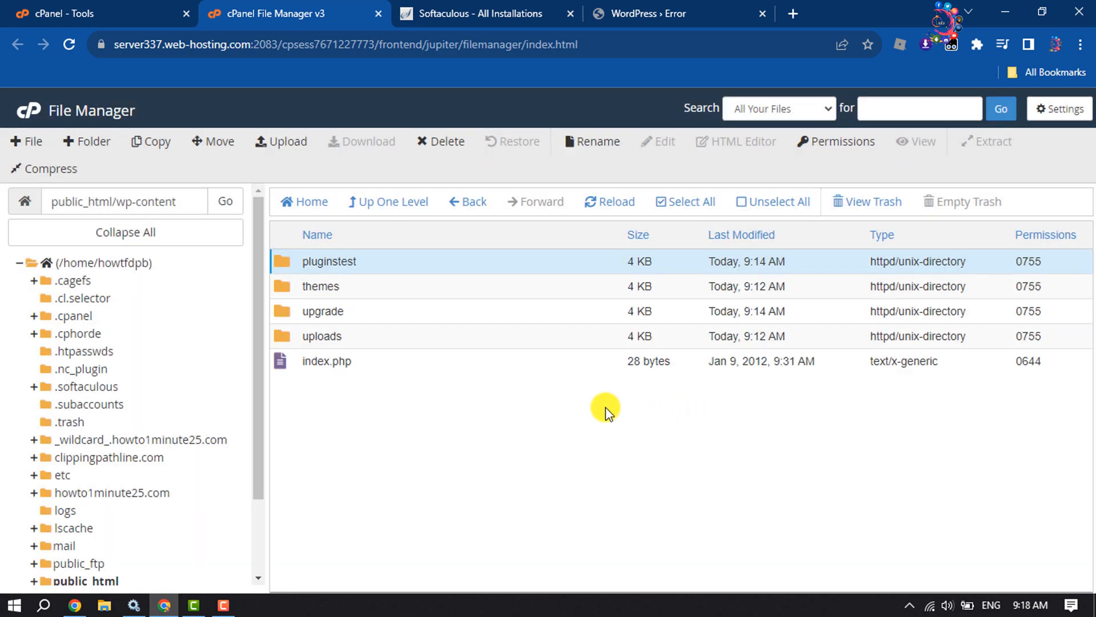
pyautogui.click(657, 14)
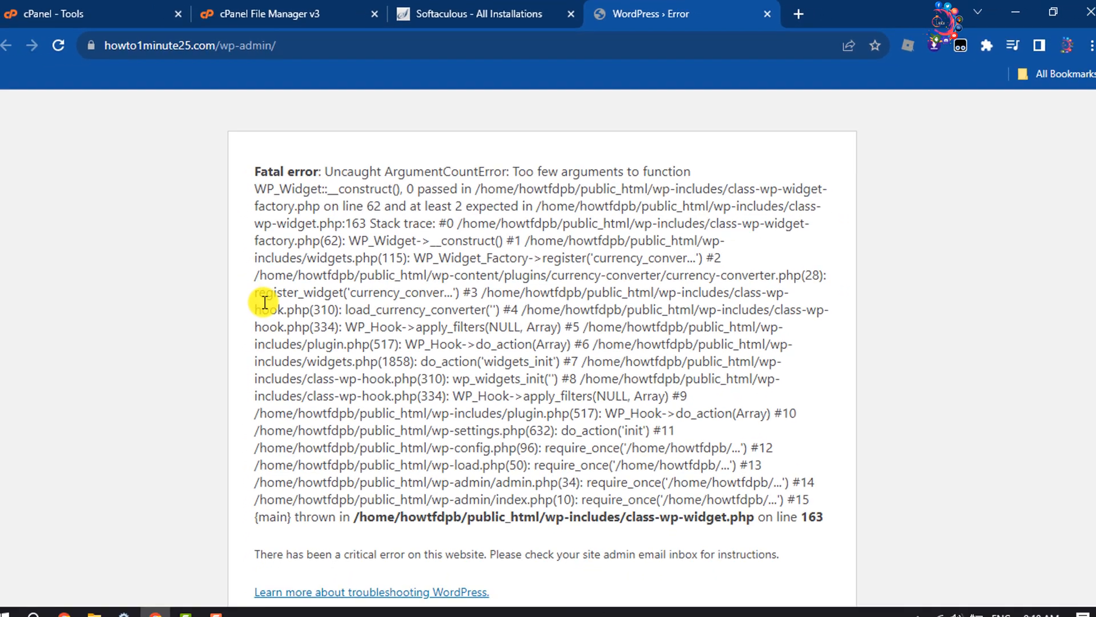
# Step: Reload wp-admin and confirm the dashboard now loads without the fatal error
pyautogui.click(58, 44)
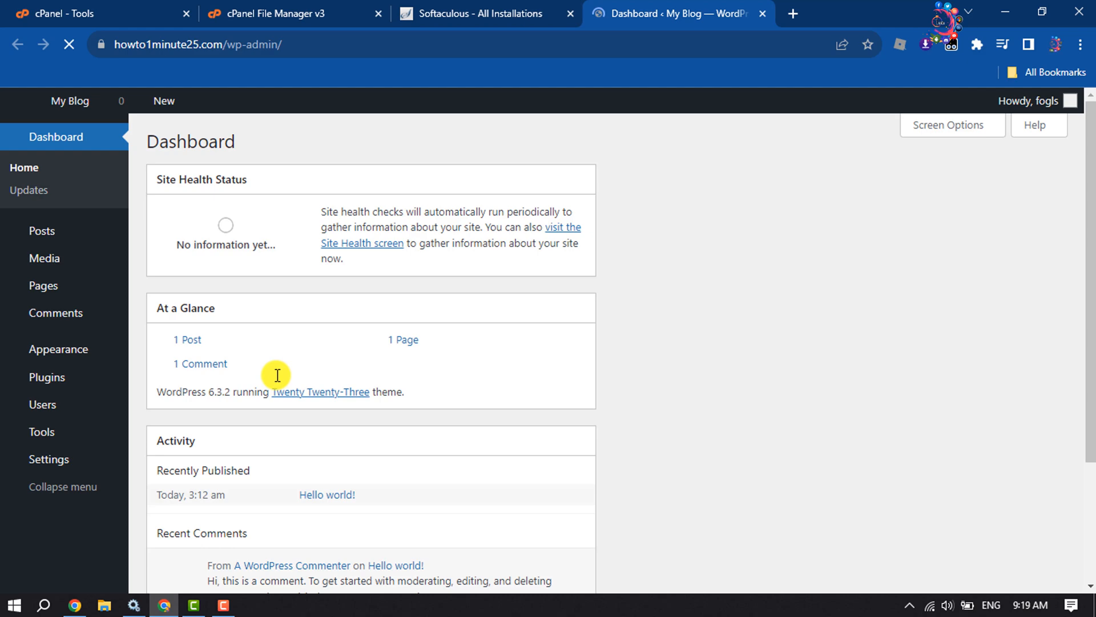
pyautogui.scroll(-3)
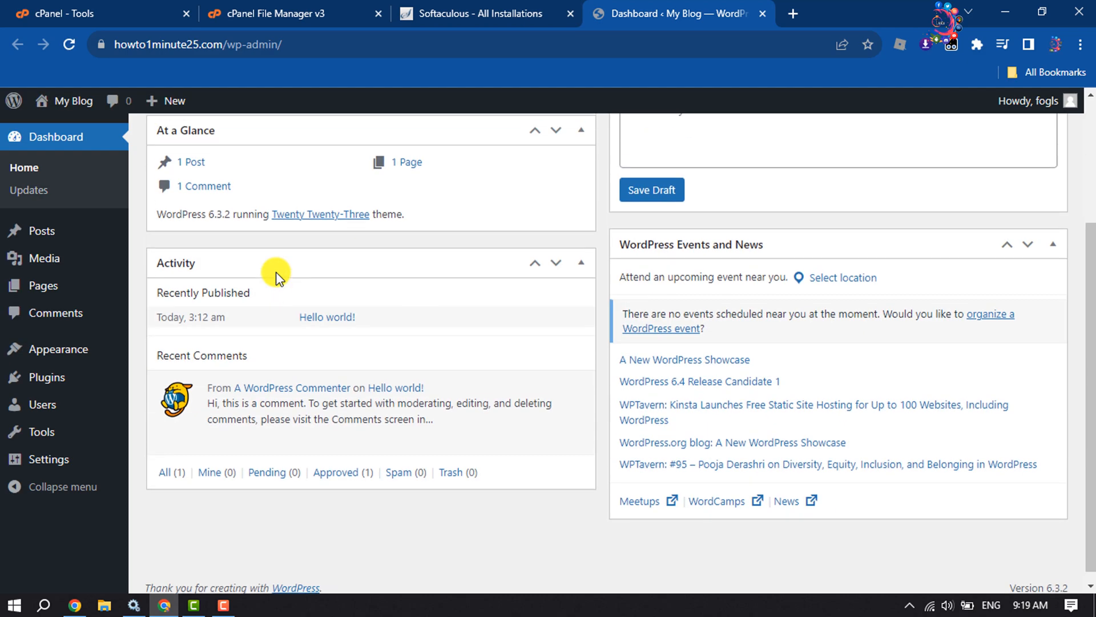
pyautogui.scroll(3)
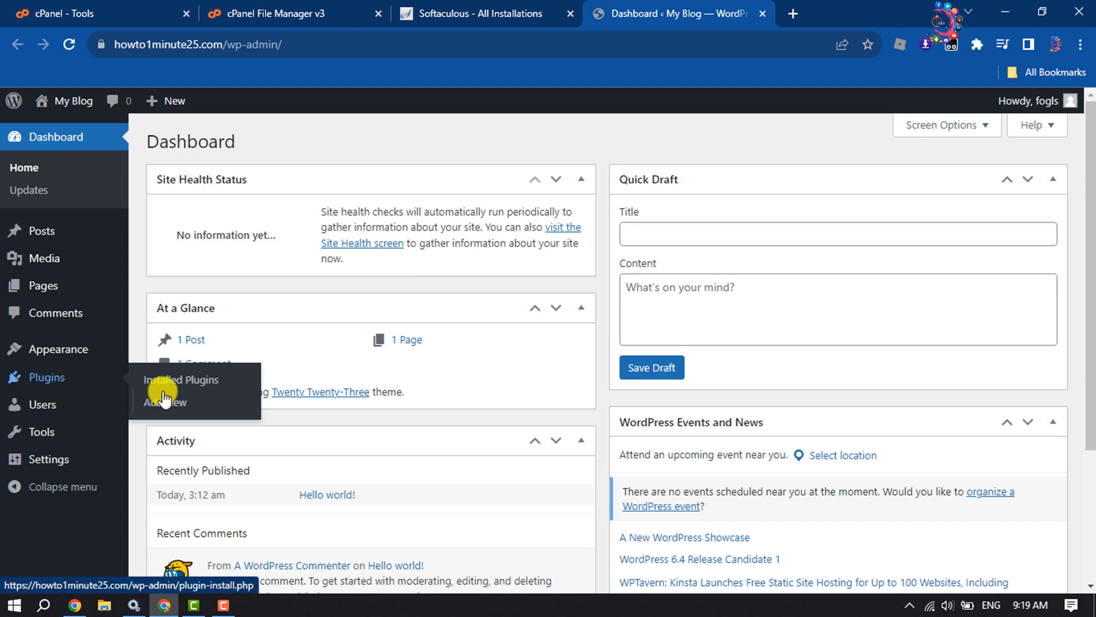
# Step: Start installing the Classic Editor plugin from Plugins > Add New, then close the tab
pyautogui.click(164, 402)
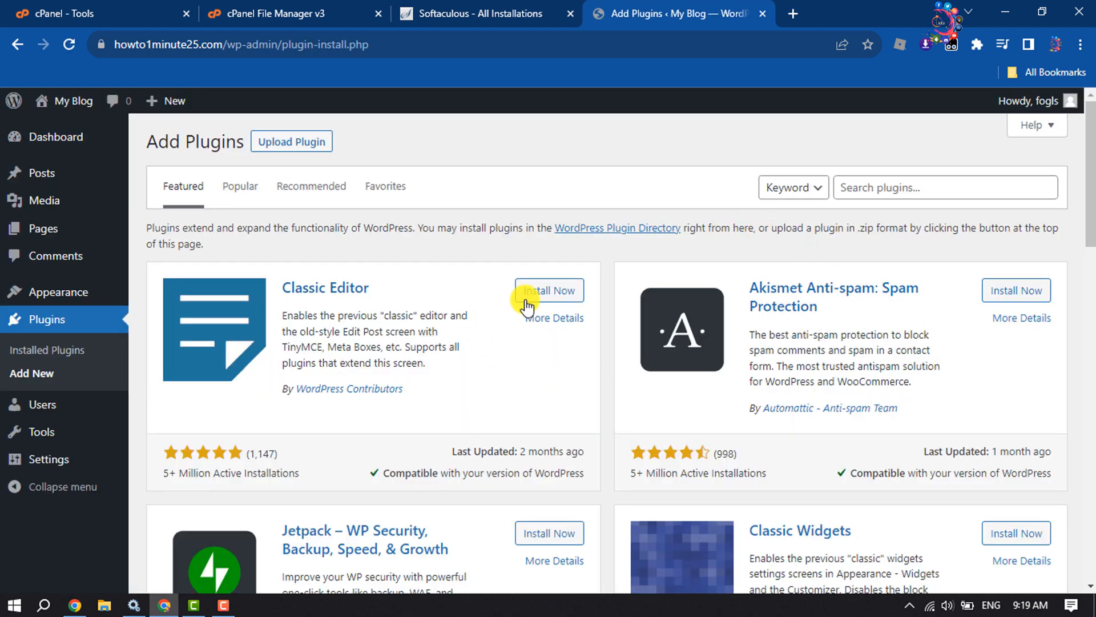
pyautogui.click(549, 290)
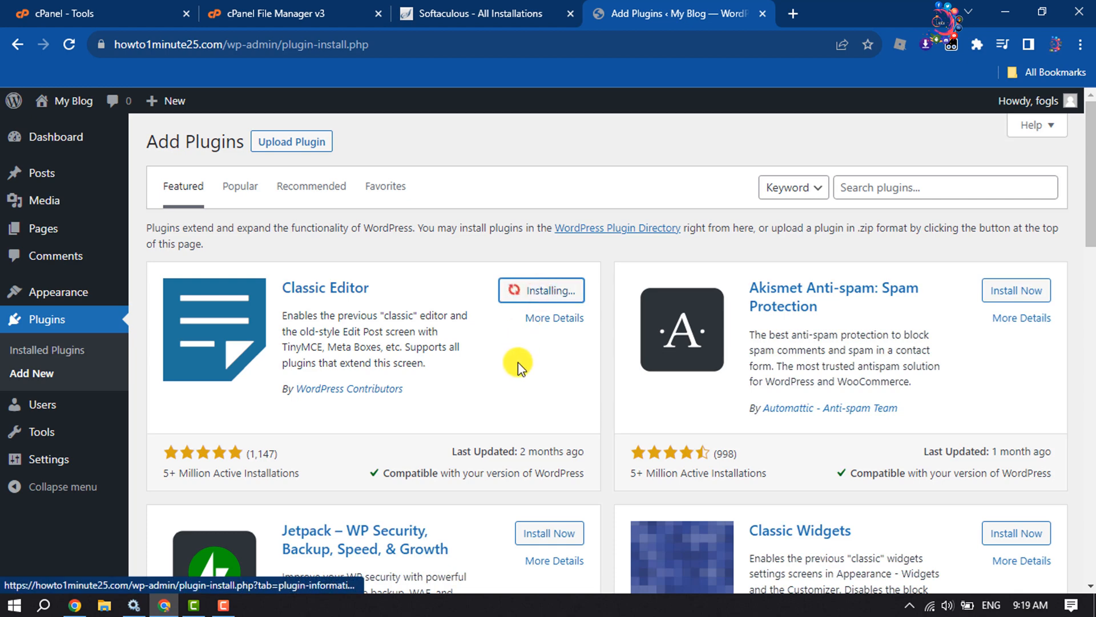
pyautogui.click(479, 13)
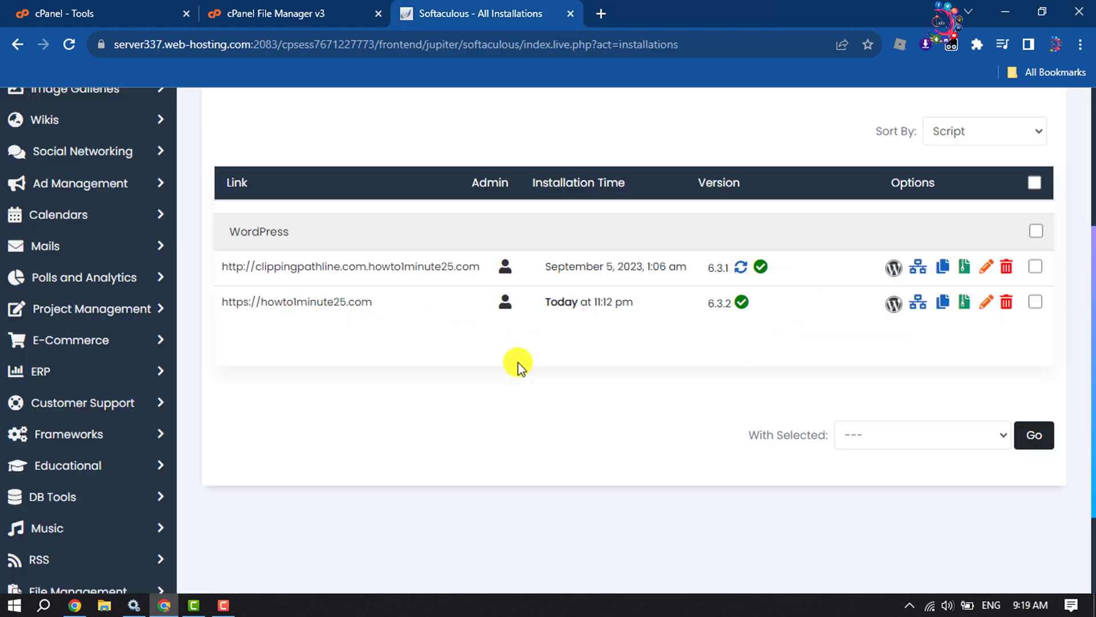
# Step: Back in File Manager, begin renaming the pluginstest folder back toward 'plugins'
pyautogui.click(280, 13)
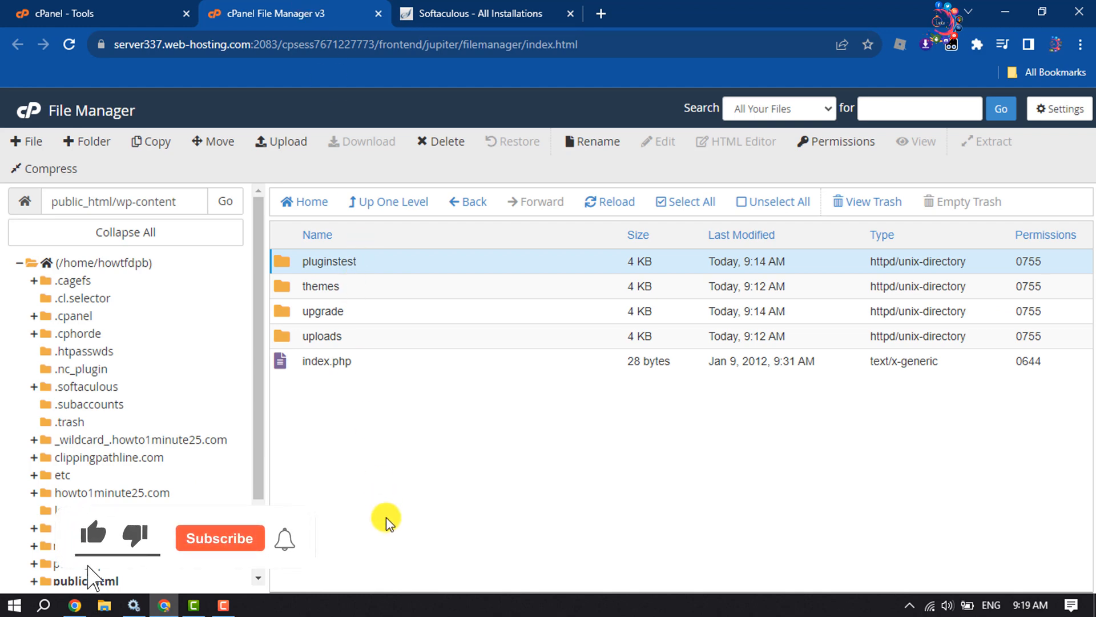
pyautogui.click(219, 538)
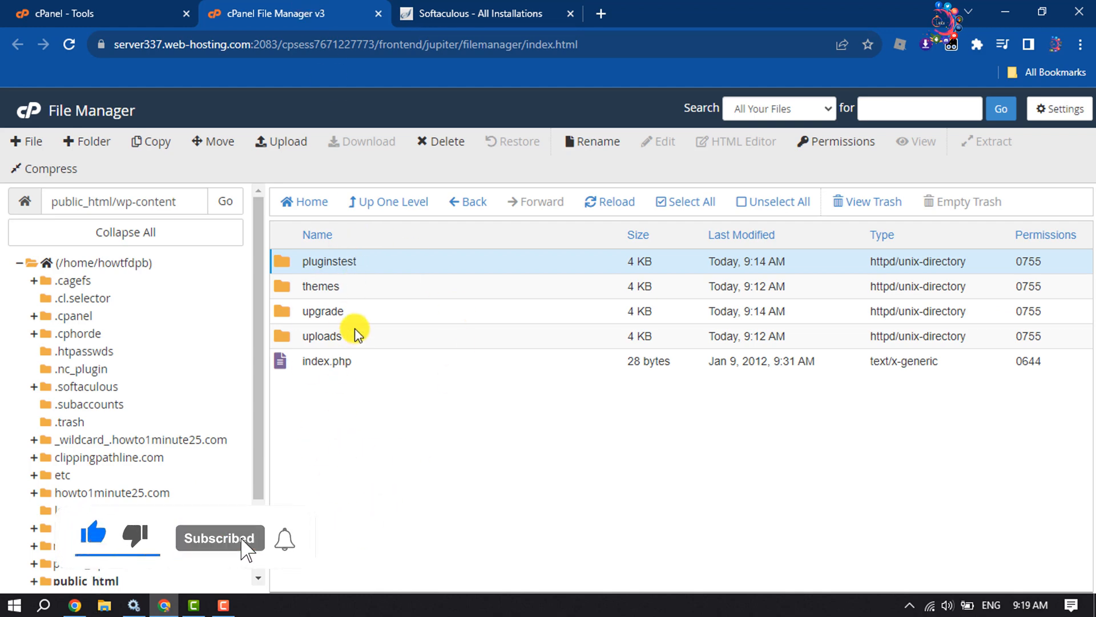
pyautogui.doubleClick(328, 261)
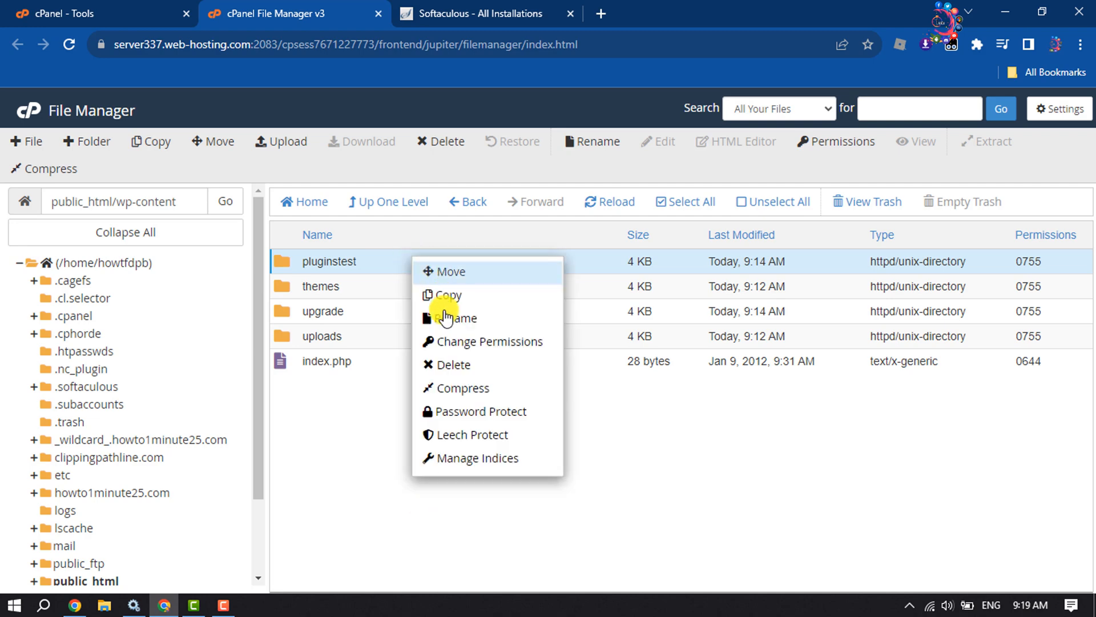
pyautogui.click(455, 318)
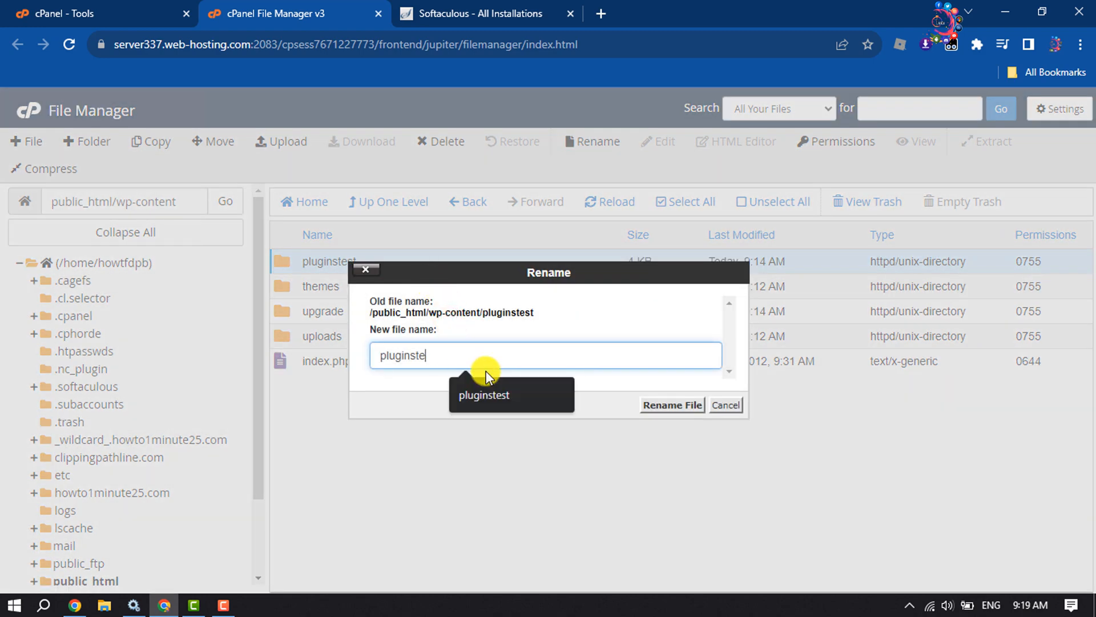